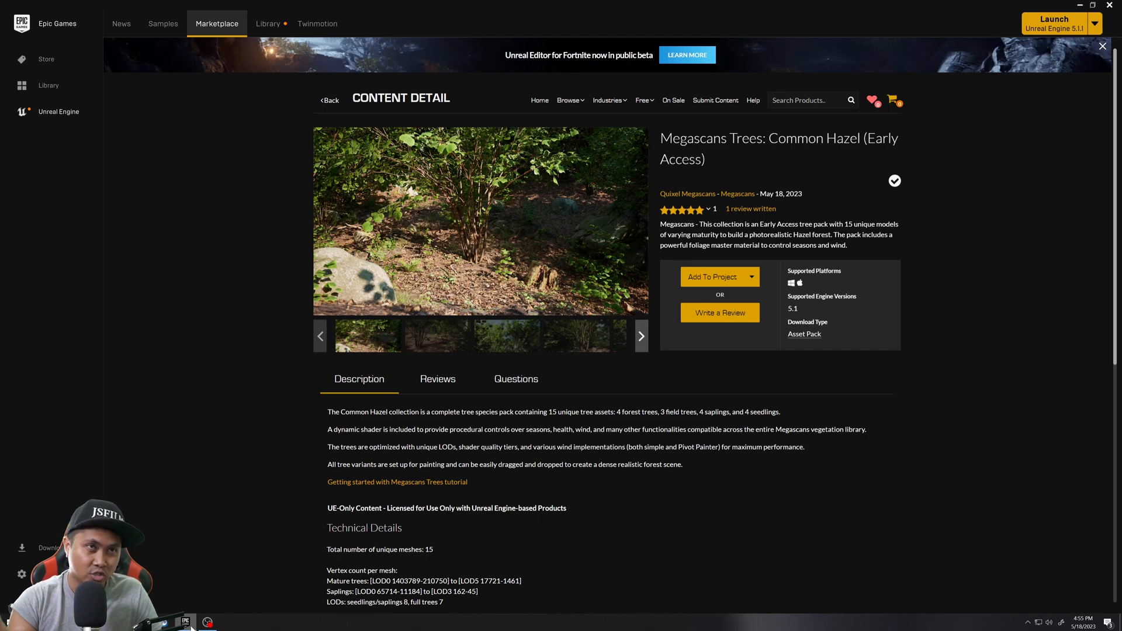
Step: Open the Quixel Megascans seller profile from the Common Hazel tree pack page
{"action": "left_click", "coordinate": [643, 100]}
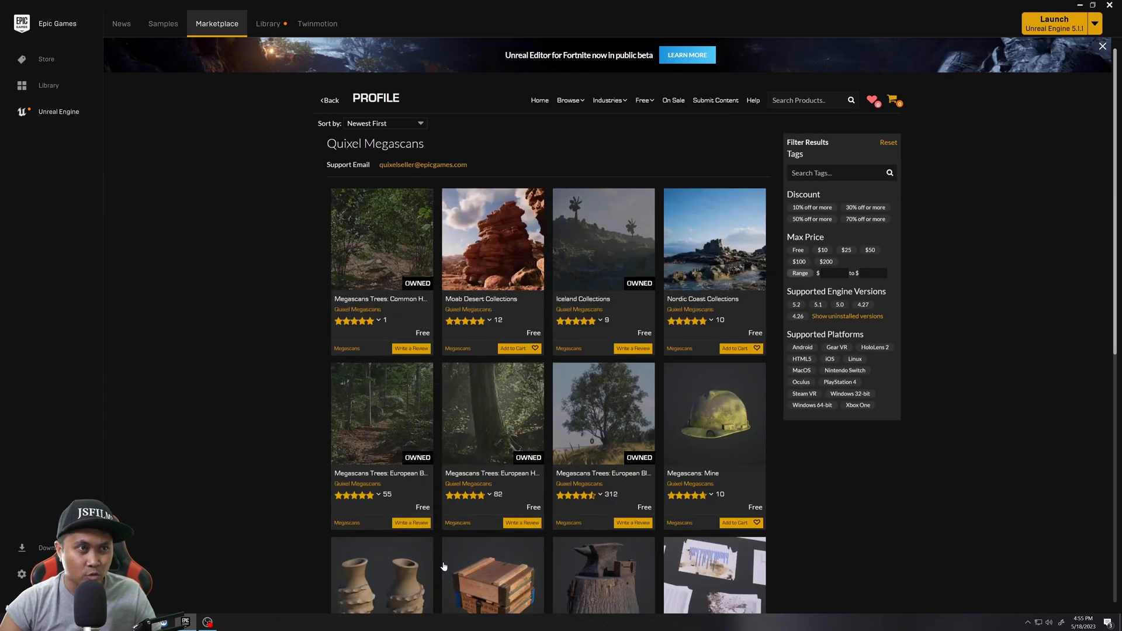
{"action": "mouse_move", "coordinate": [492, 414]}
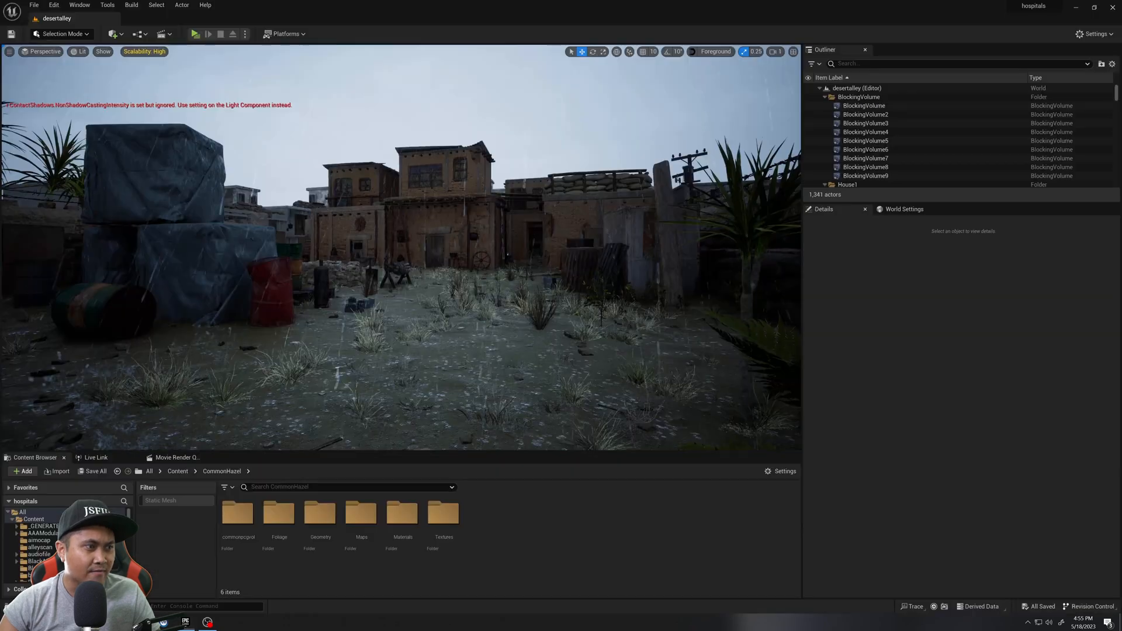
Step: Load the CommonHazel_Asset_Zoo level from the CommonHazel Maps folder
{"action": "double_click", "coordinate": [361, 514]}
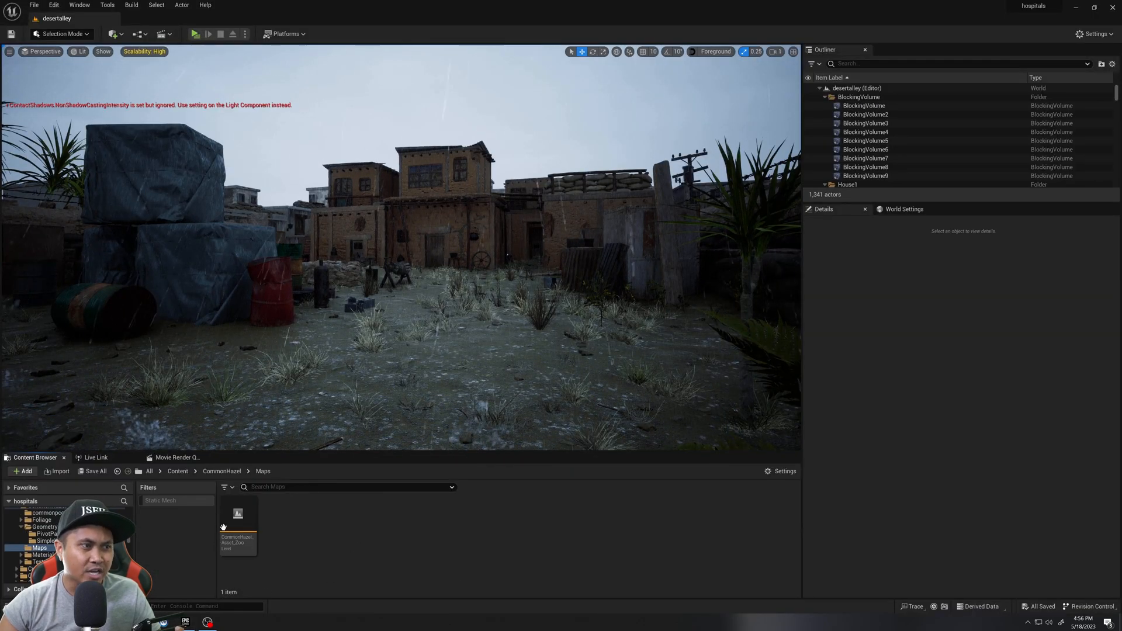
{"action": "left_click", "coordinate": [236, 522]}
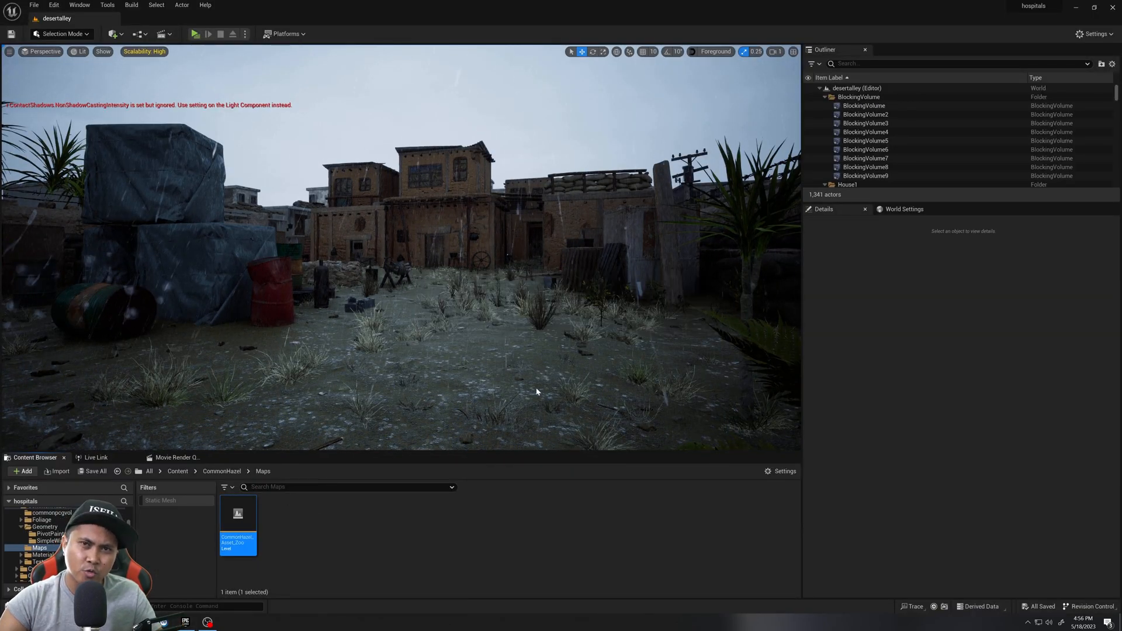
{"action": "double_click", "coordinate": [237, 526]}
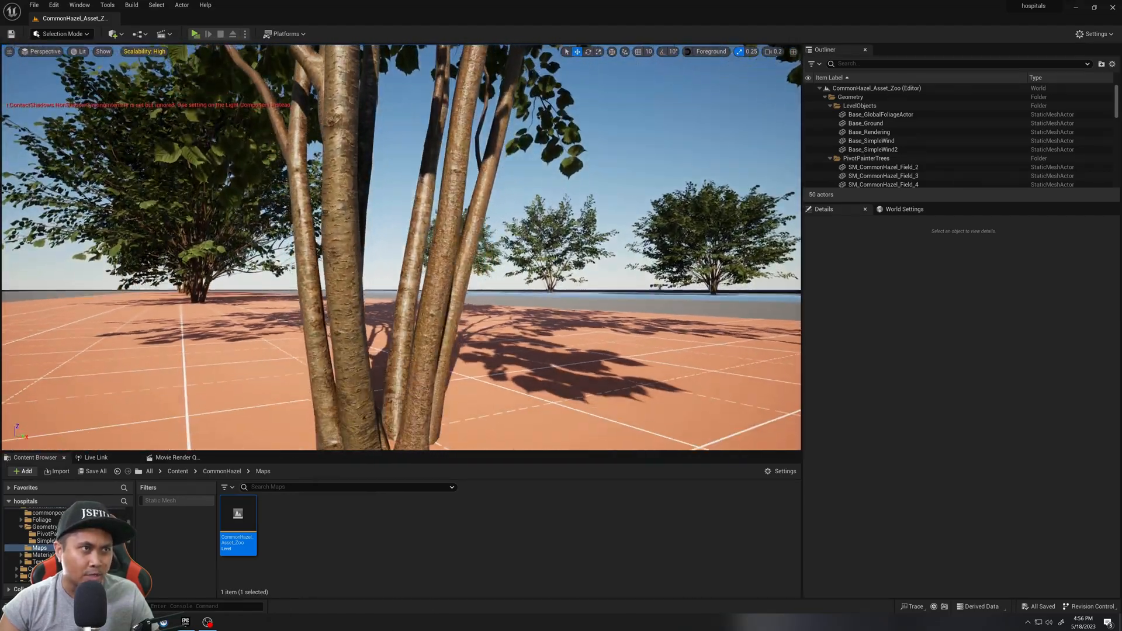
Step: Inspect the hazel trees in a geometry visualization view mode, then return to Lit
{"action": "left_click", "coordinate": [82, 51]}
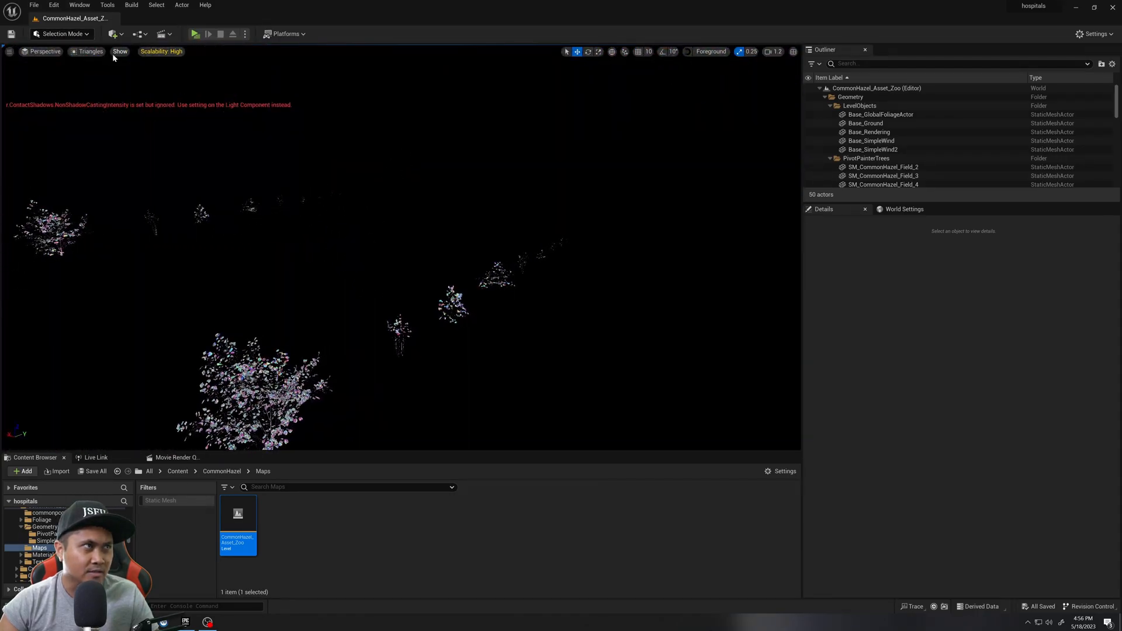
{"action": "left_click", "coordinate": [89, 51]}
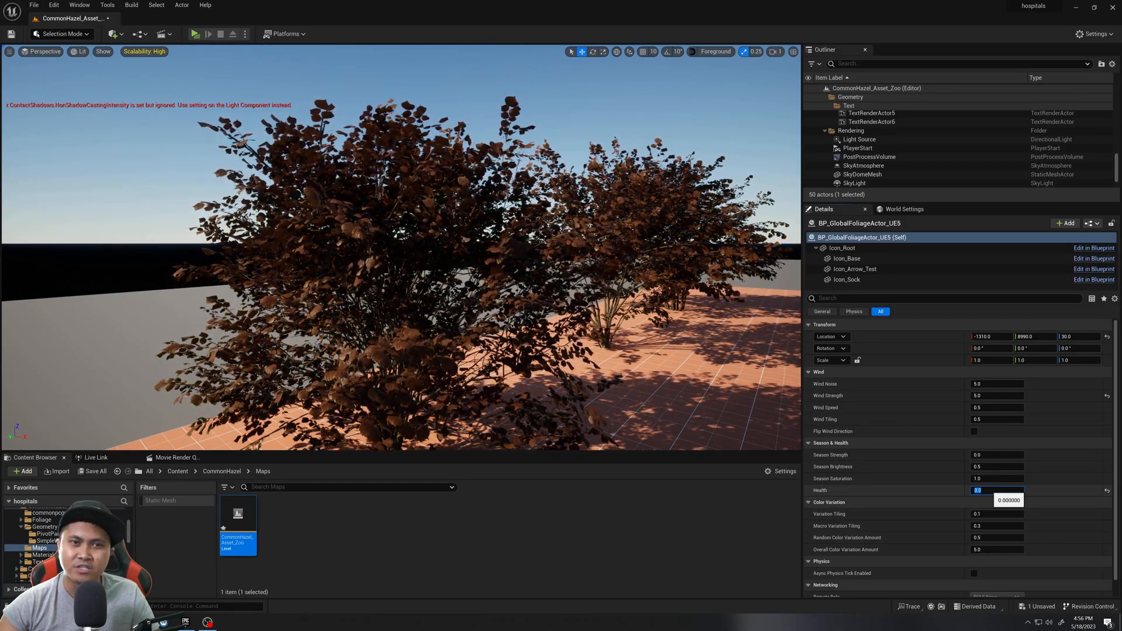
Step: Load the pcgCOMMON level from the Content folder
{"action": "type", "text": "1"}
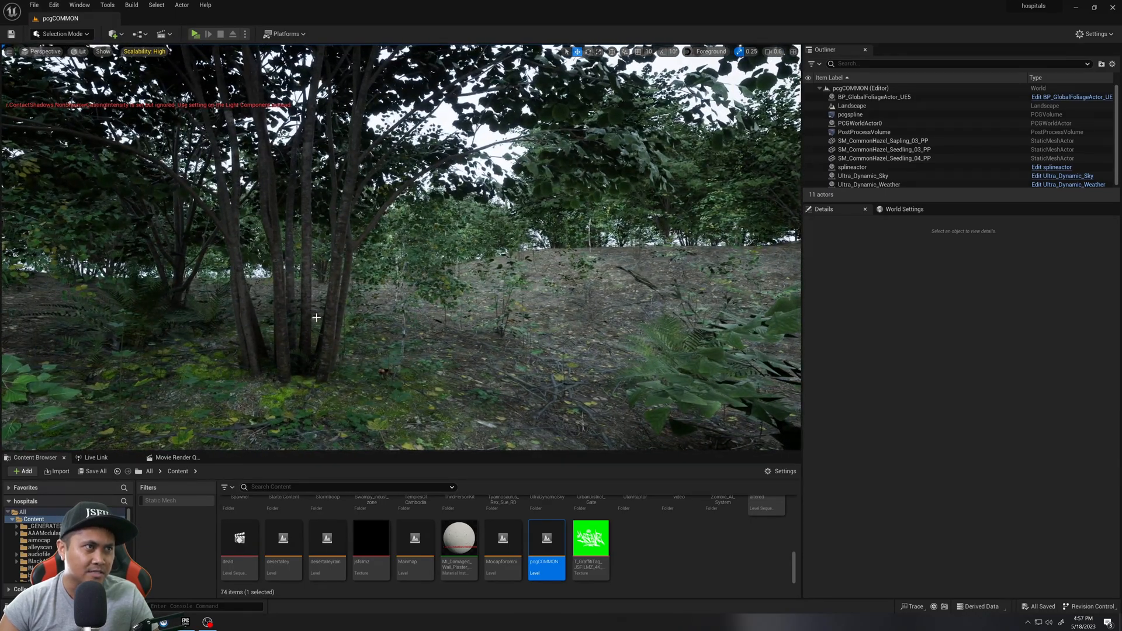
Step: Select the Landscape and the PCG spline volume in the Outliner to inspect them
{"action": "left_click", "coordinate": [852, 105]}
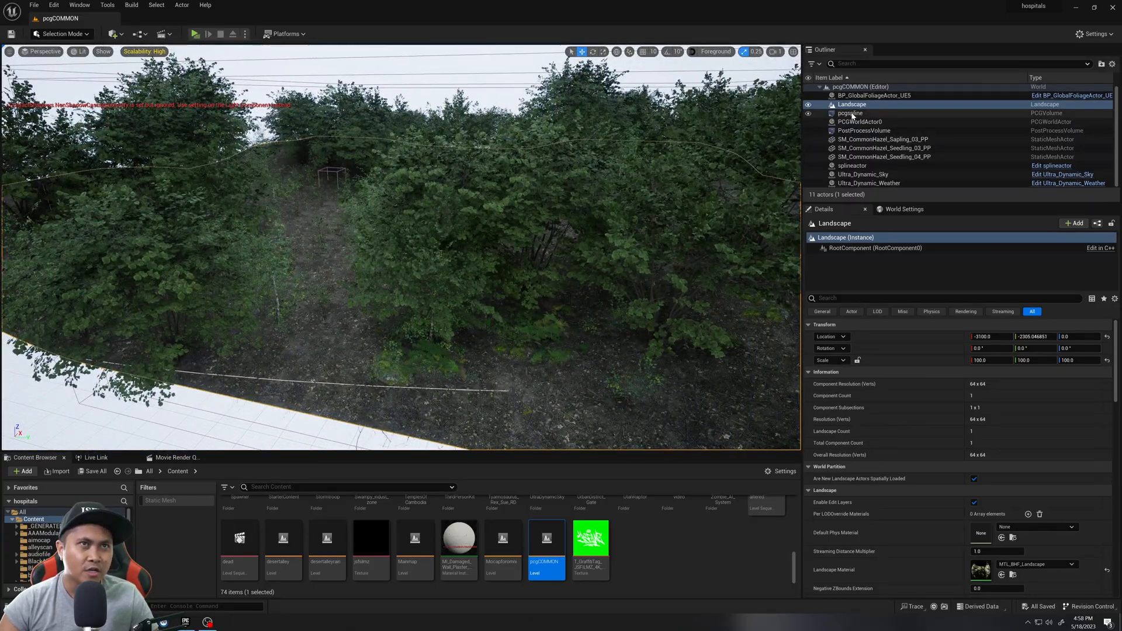
{"action": "left_click", "coordinate": [851, 112]}
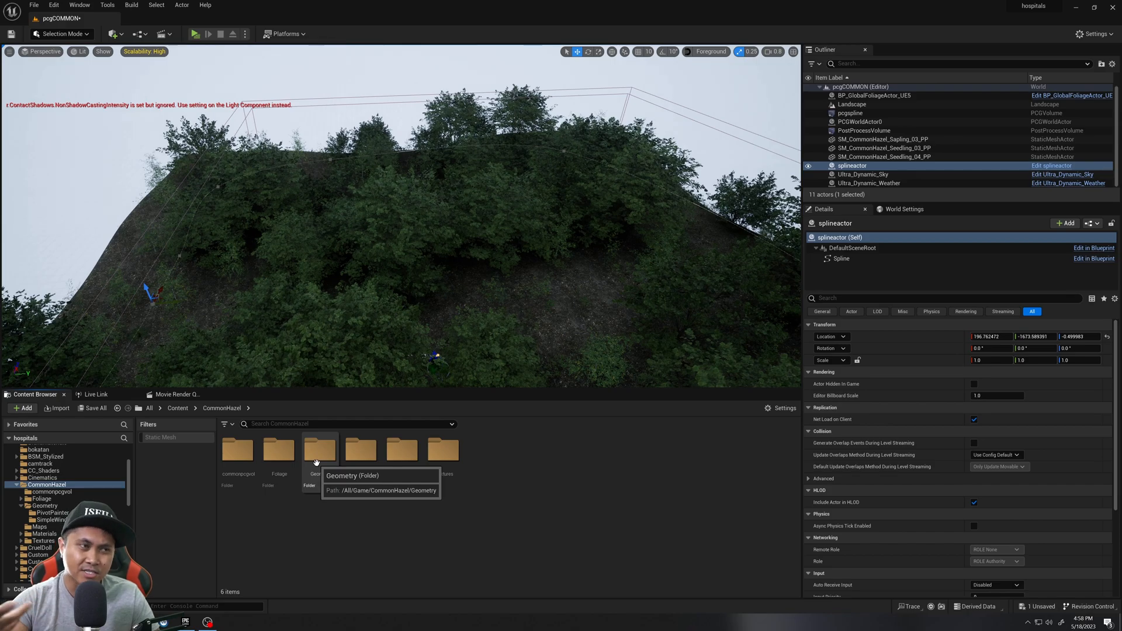
Step: Browse into the Foliage and PivotPainter folders to reach SM_CommonHazel_Field_03_PP
{"action": "double_click", "coordinate": [268, 450]}
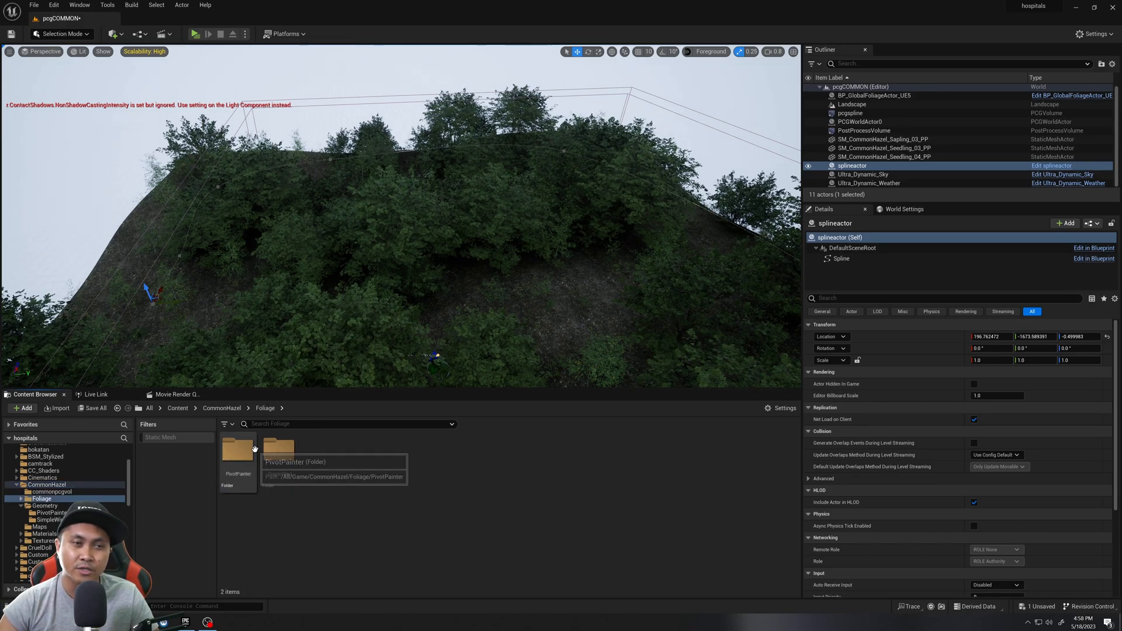
{"action": "double_click", "coordinate": [238, 449]}
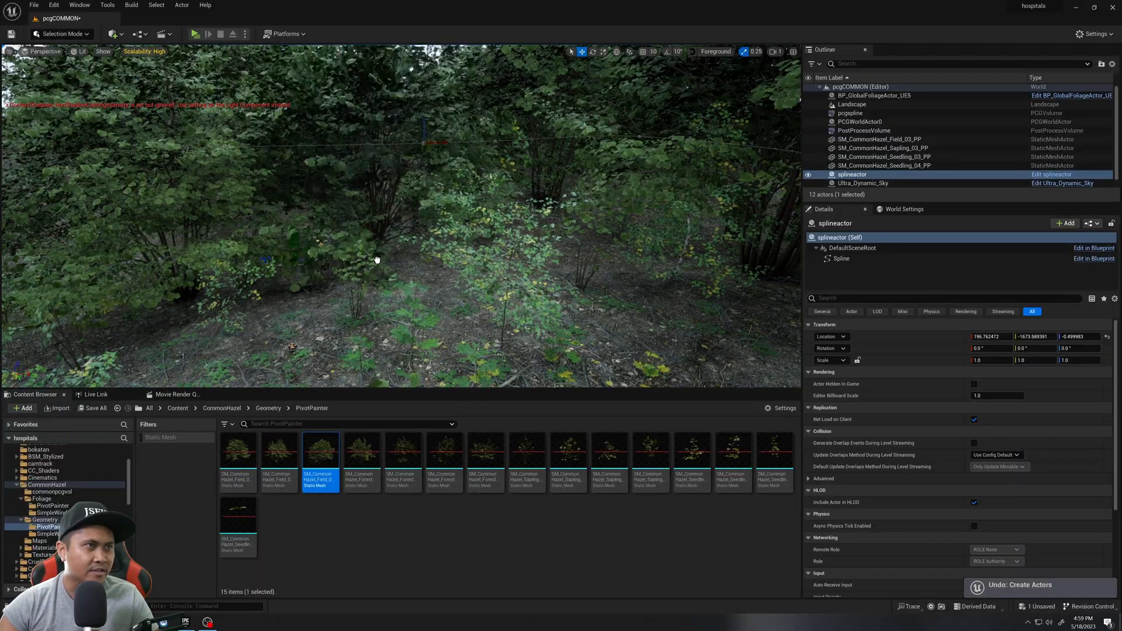
Step: Select the placed field hazel and add Forest, Sapling and Seedling PivotPainter hazels
{"action": "left_click", "coordinate": [880, 139]}
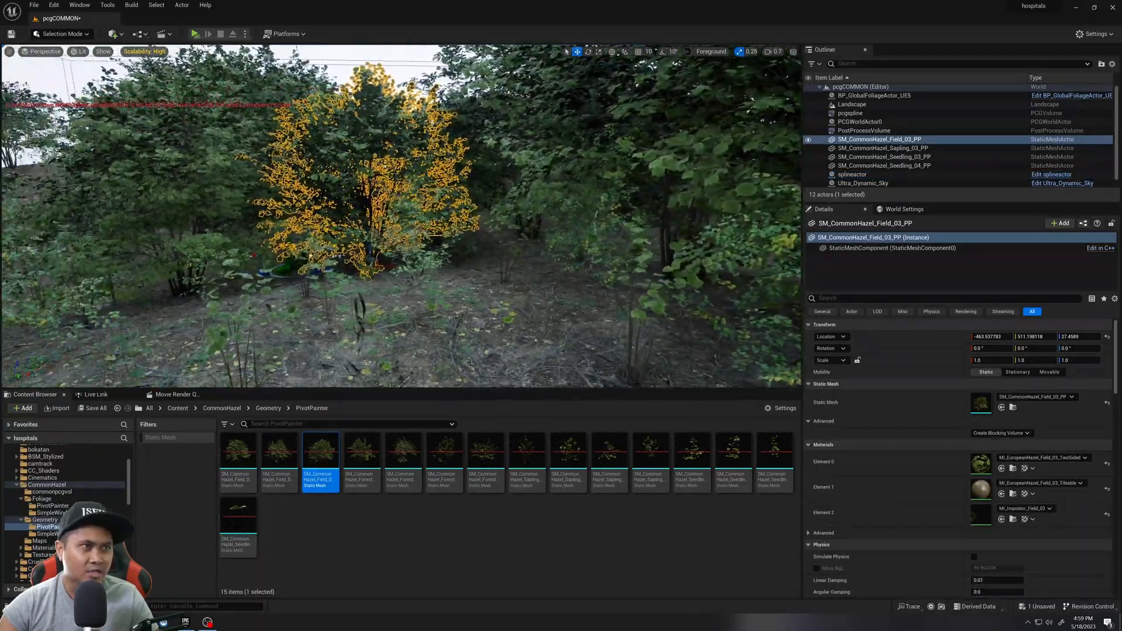
{"action": "left_click", "coordinate": [402, 455]}
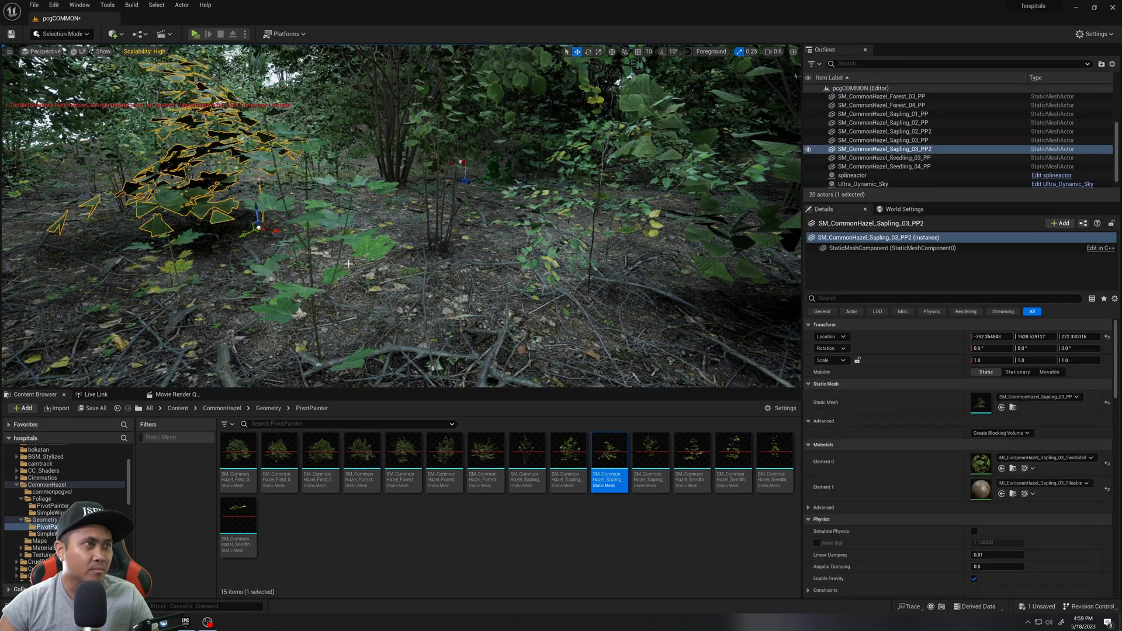
{"action": "left_click", "coordinate": [650, 458]}
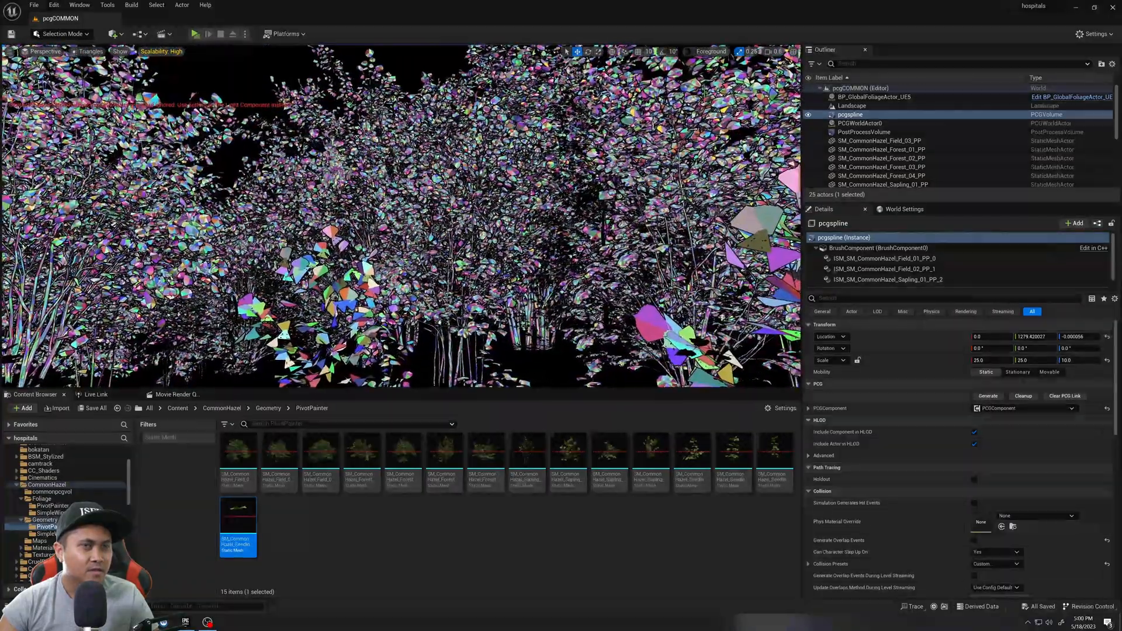
Step: Switch the viewport View Mode back to Lit
{"action": "left_click", "coordinate": [84, 50]}
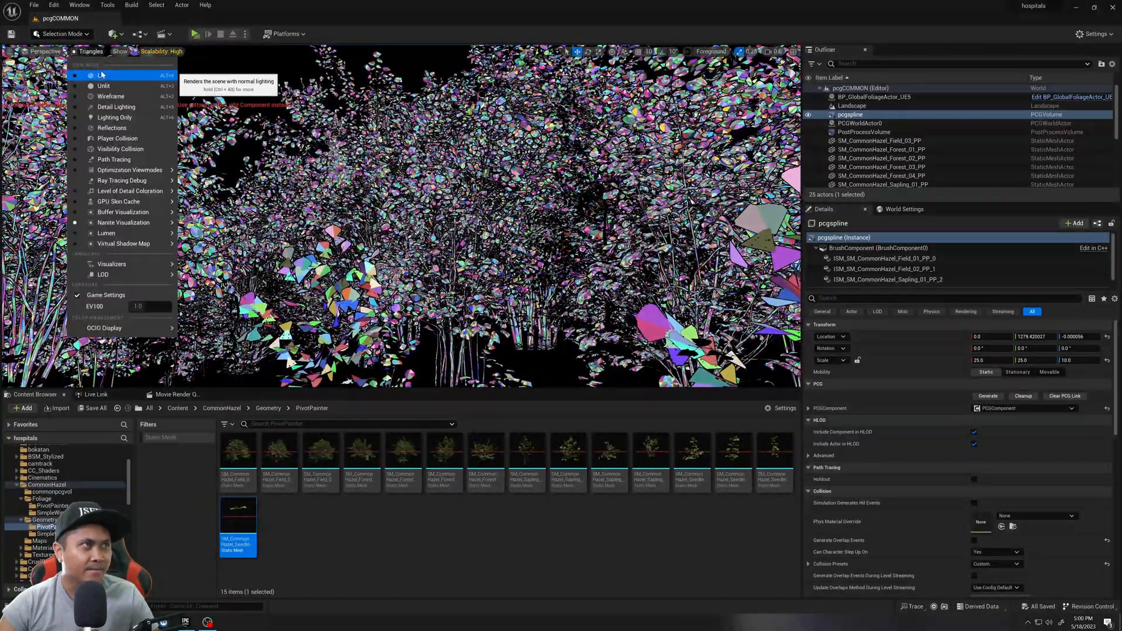
{"action": "left_click", "coordinate": [104, 76]}
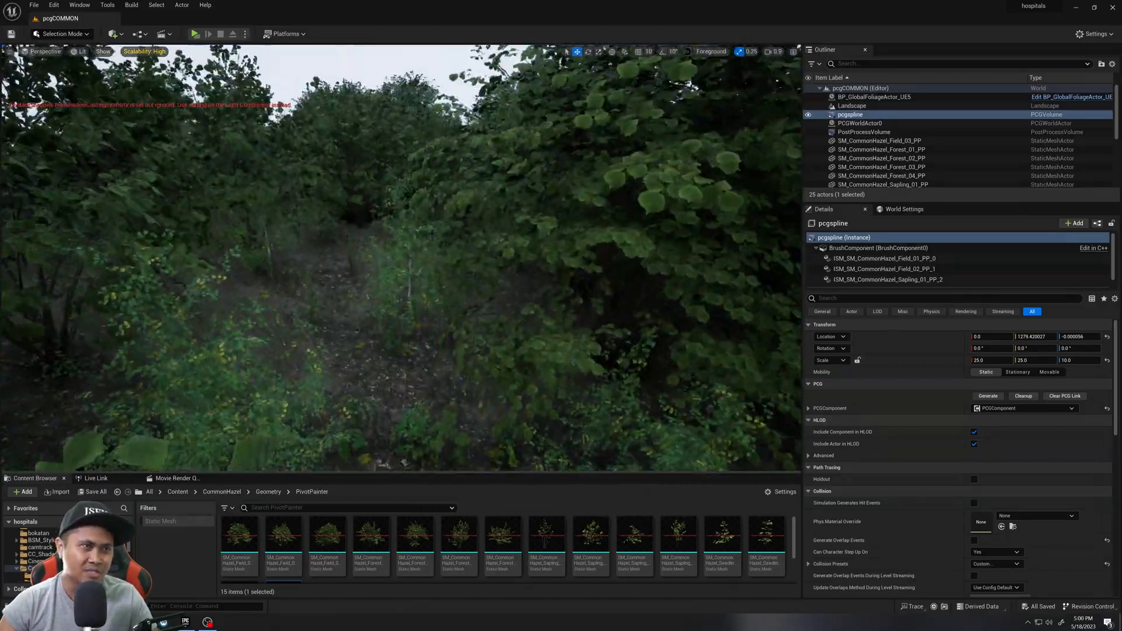
Step: Set New Viewport Resolution in Editor Preferences, then play pcgCOMMON in a new editor window
{"action": "left_click", "coordinate": [208, 34]}
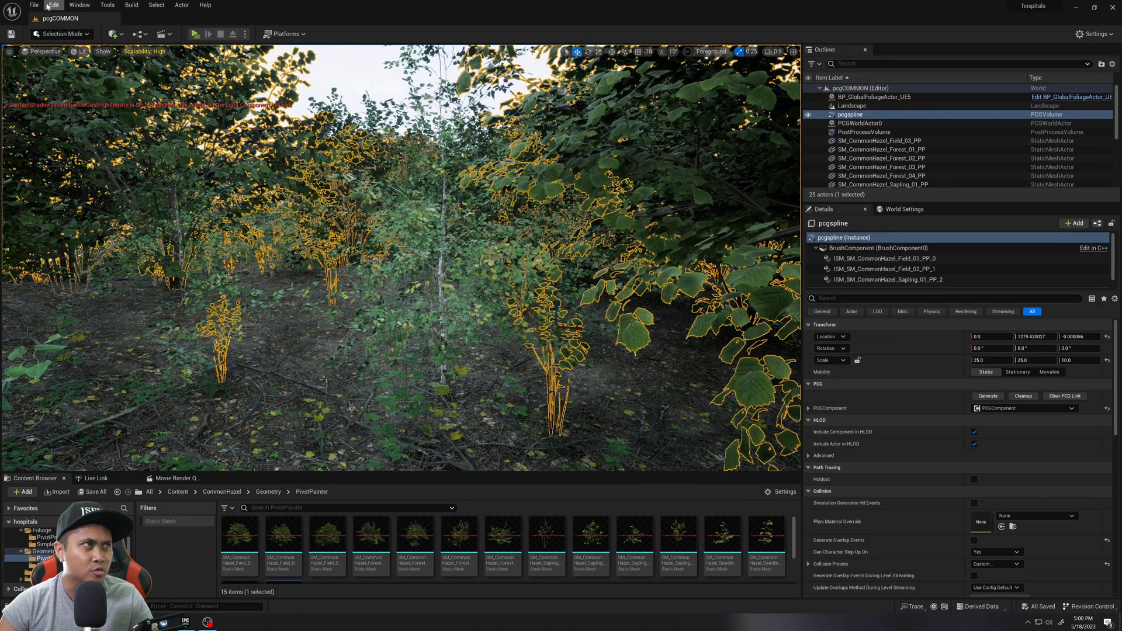
{"action": "left_click", "coordinate": [52, 6]}
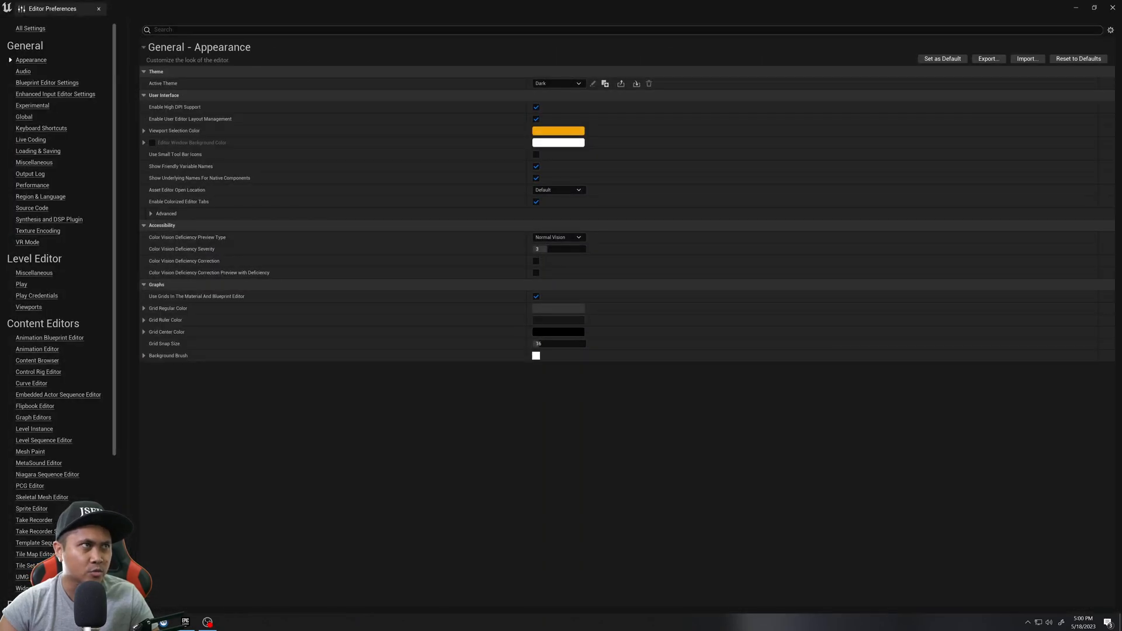
{"action": "type", "text": "resolution"}
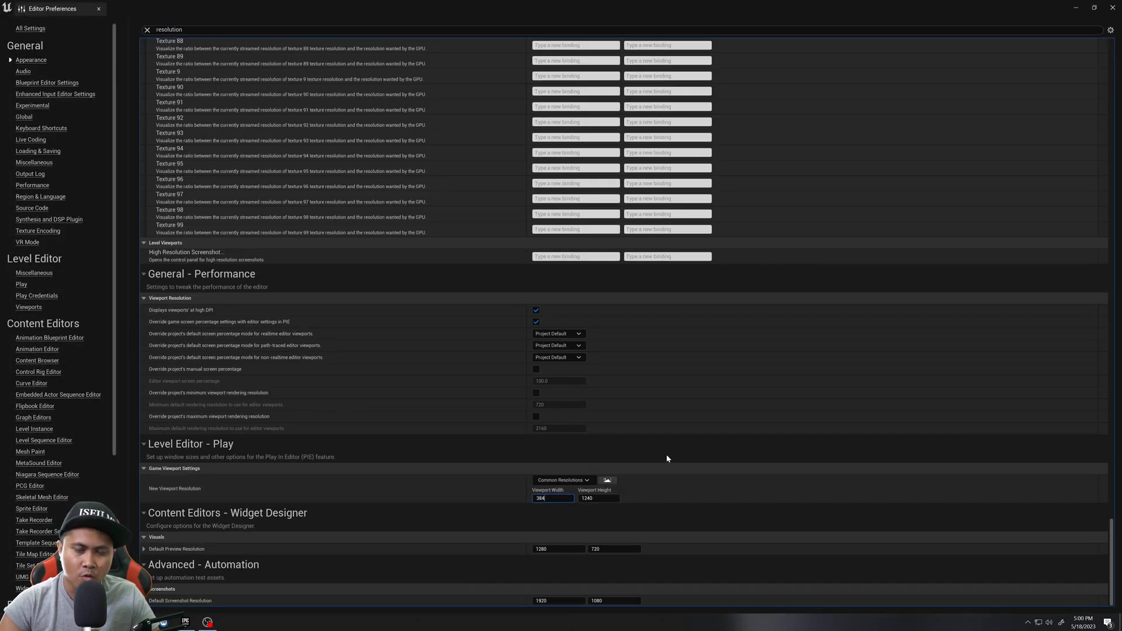
{"action": "left_click", "coordinate": [99, 8]}
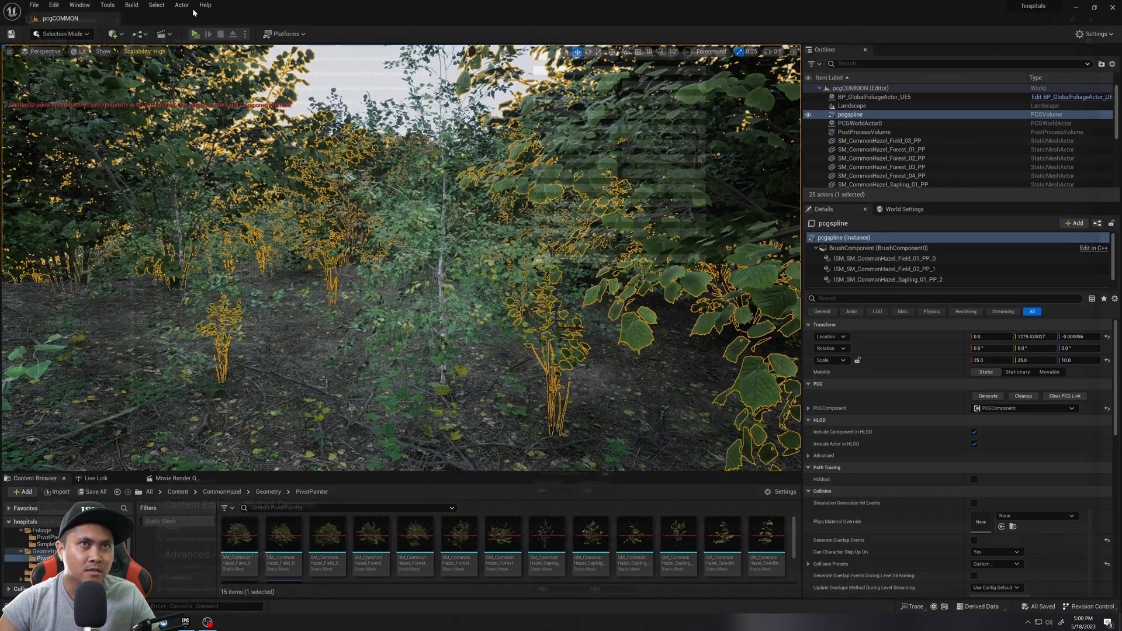
{"action": "left_click", "coordinate": [195, 34]}
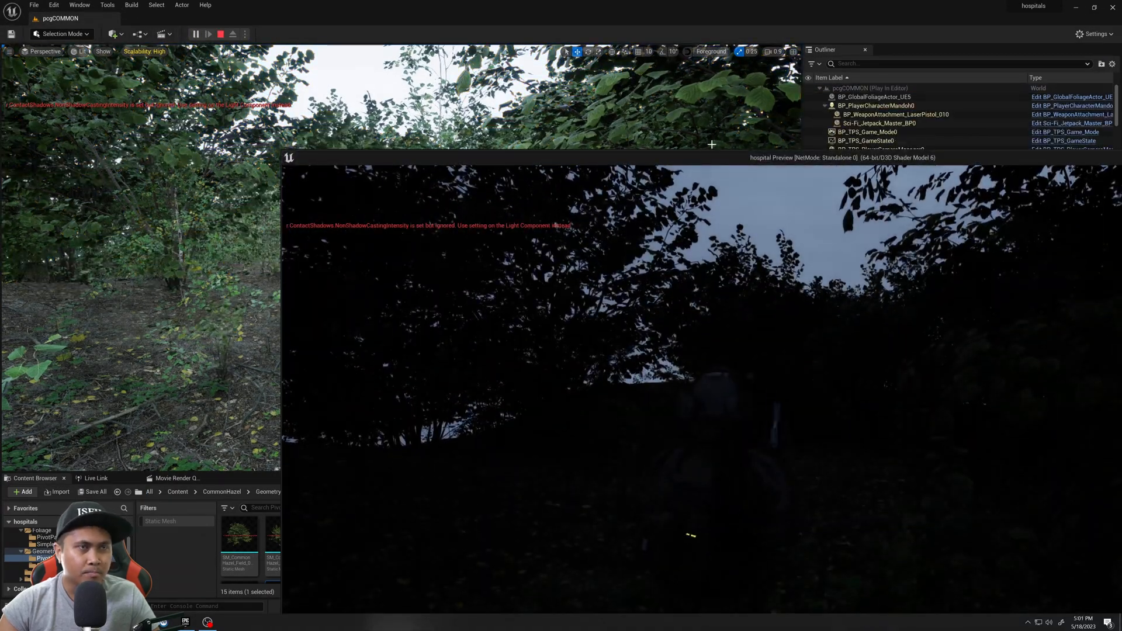